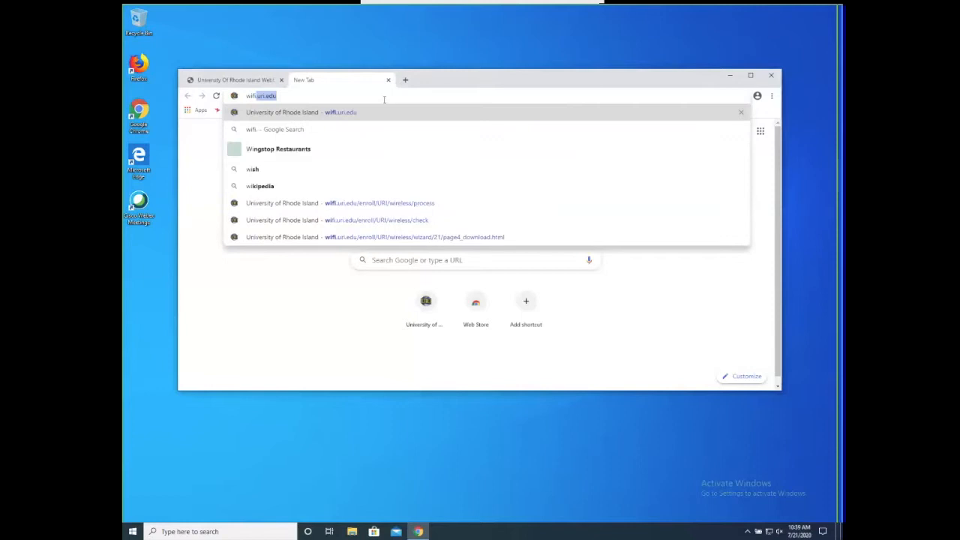
Step: Load wifi.uri.edu to reach the URI wireless enrollment page
{"action": "key", "text": "Enter"}
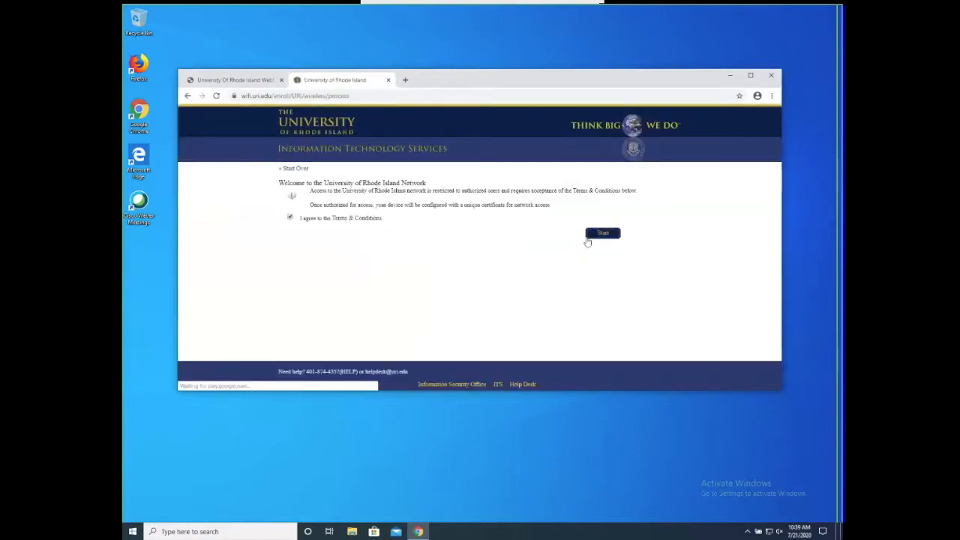
Step: Start enrollment and download the Windows network wizard installer
{"action": "left_click", "coordinate": [602, 233]}
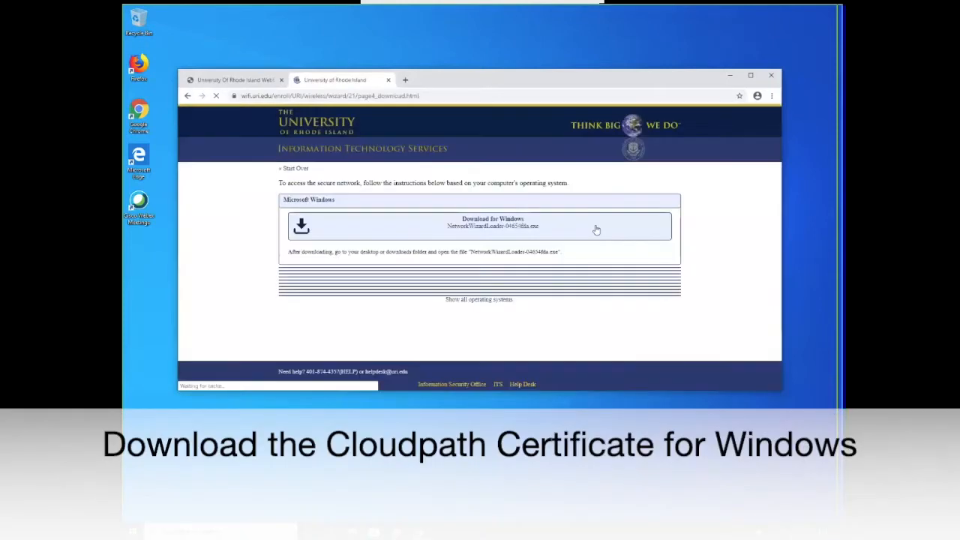
{"action": "left_click", "coordinate": [493, 225]}
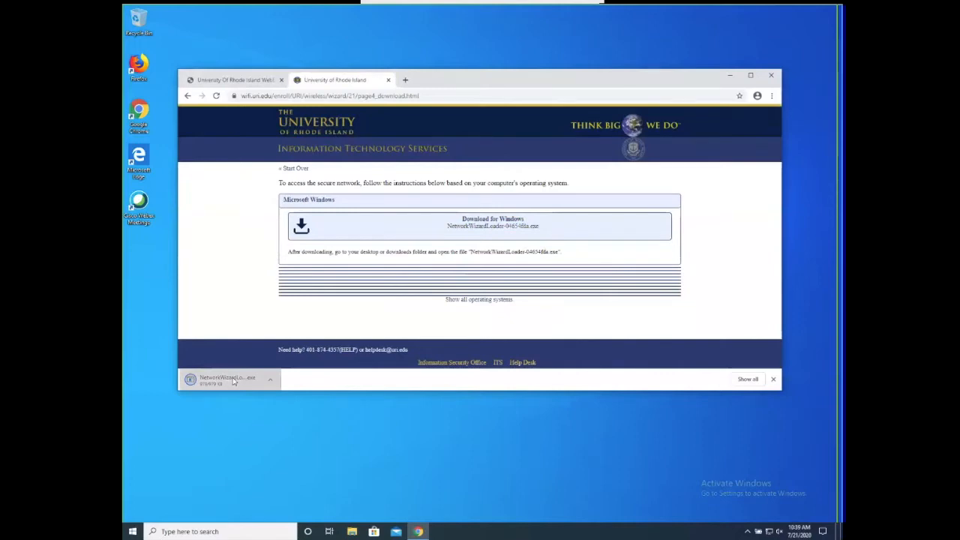
{"action": "left_click", "coordinate": [774, 379]}
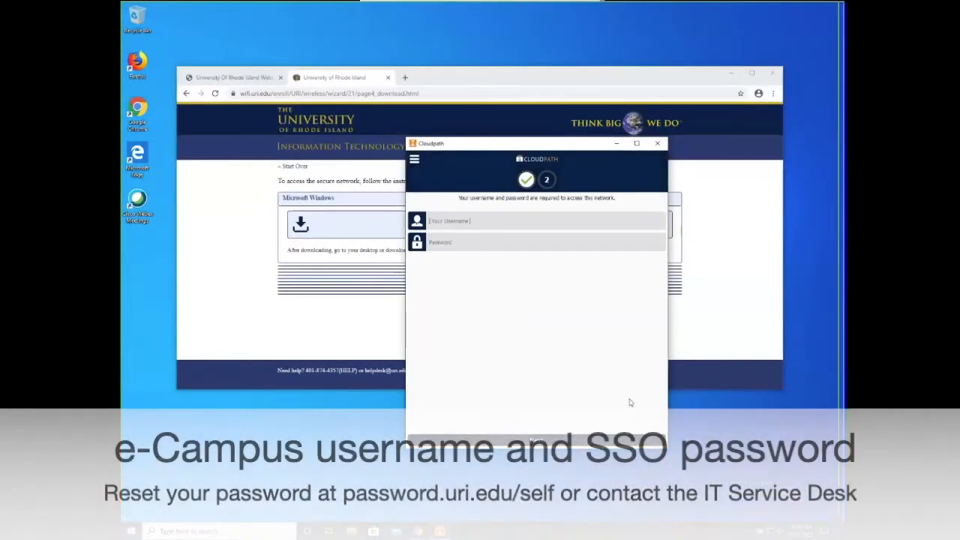
Step: Enter username 'davej' and the account password in Cloudpath
{"action": "type", "text": "davej21"}
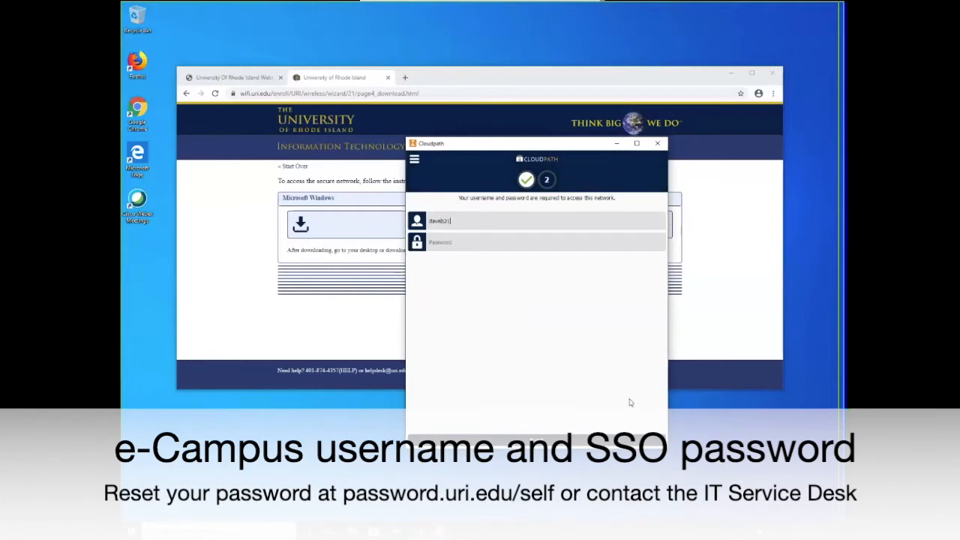
{"action": "type", "text": "••••••••"}
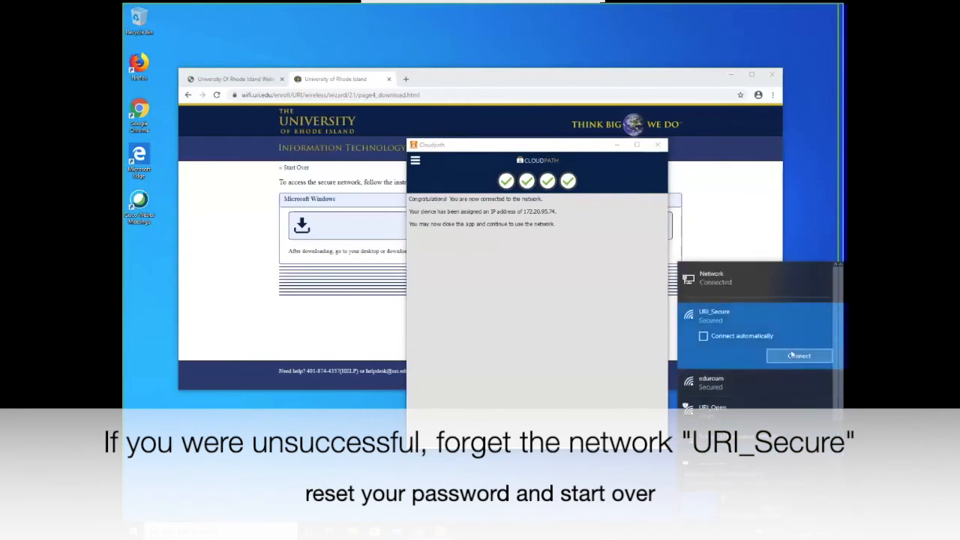
Step: Show the Connect, Properties and Forget options for URI_Secure
{"action": "right_click", "coordinate": [715, 312]}
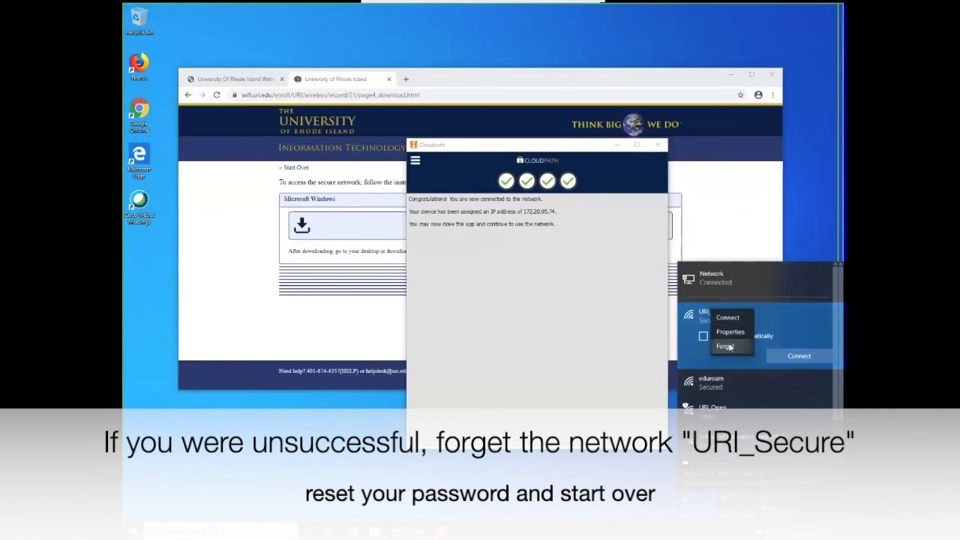